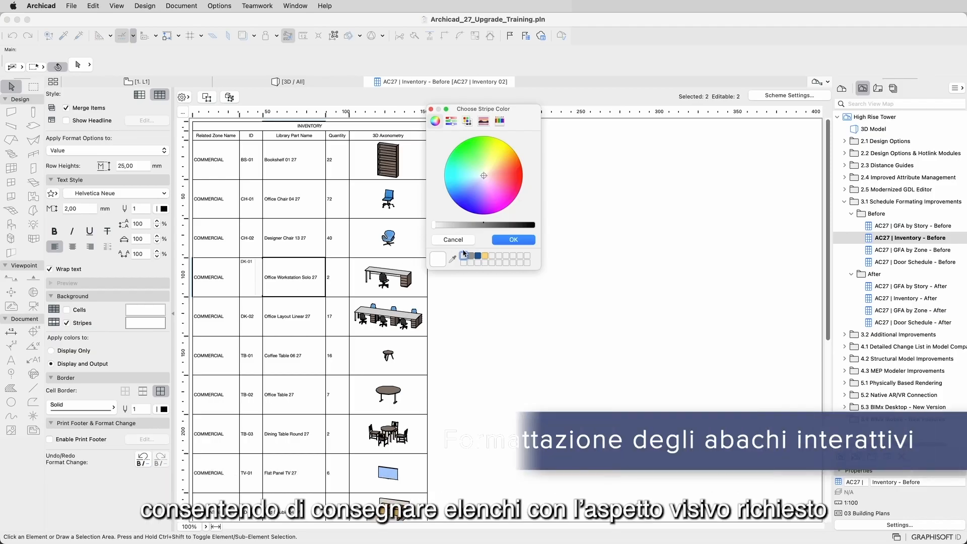
# Open the 'AC27 | GFA by Zone - Before' schedule and review its coloured rows.
pyautogui.click(513, 239)
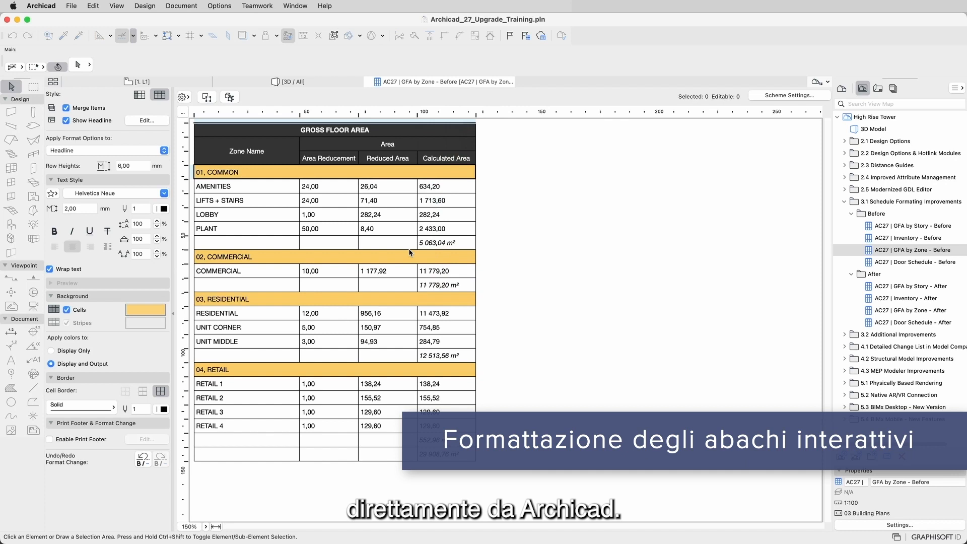
pyautogui.click(145, 309)
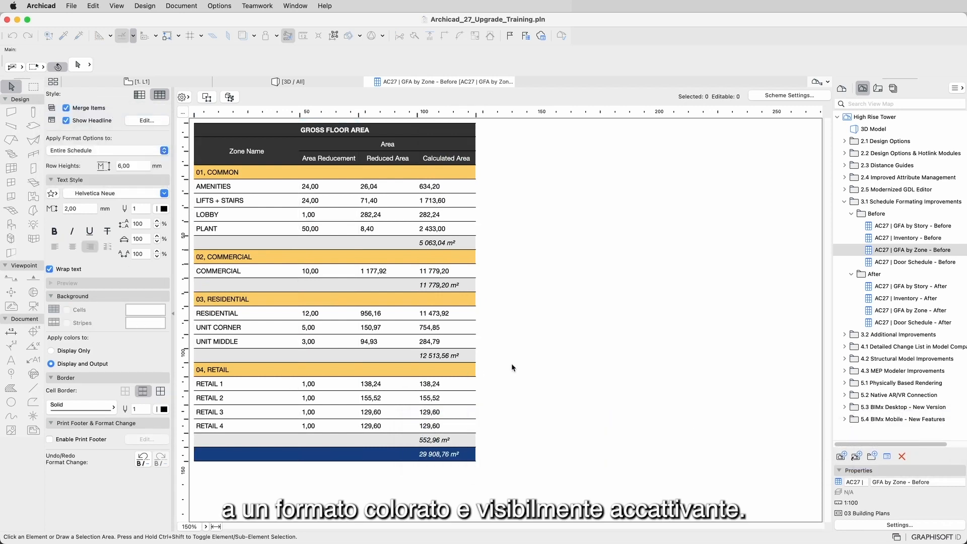
# Open 'AC27 | GFA by Story - Before' and toggle the cell background fill on, then off.
pyautogui.click(915, 226)
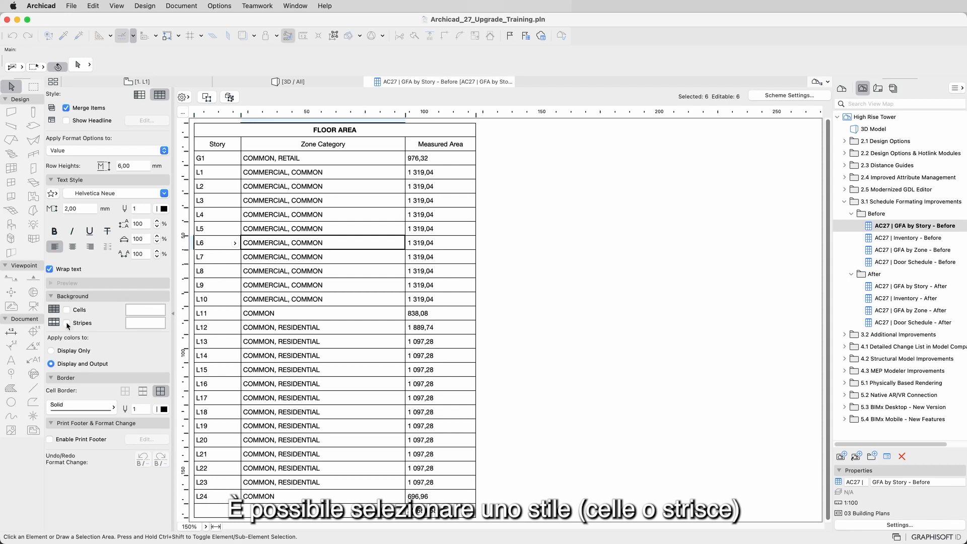
pyautogui.click(66, 309)
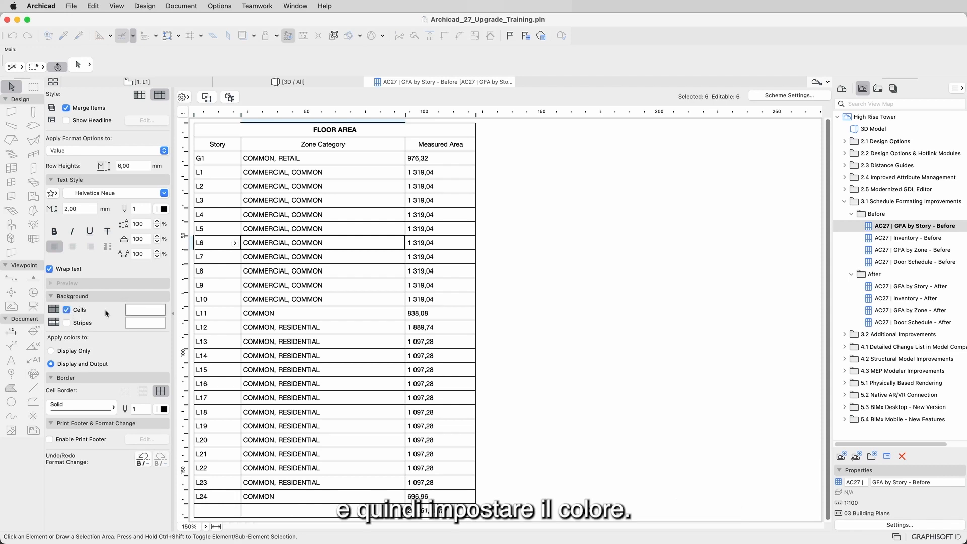
pyautogui.click(145, 309)
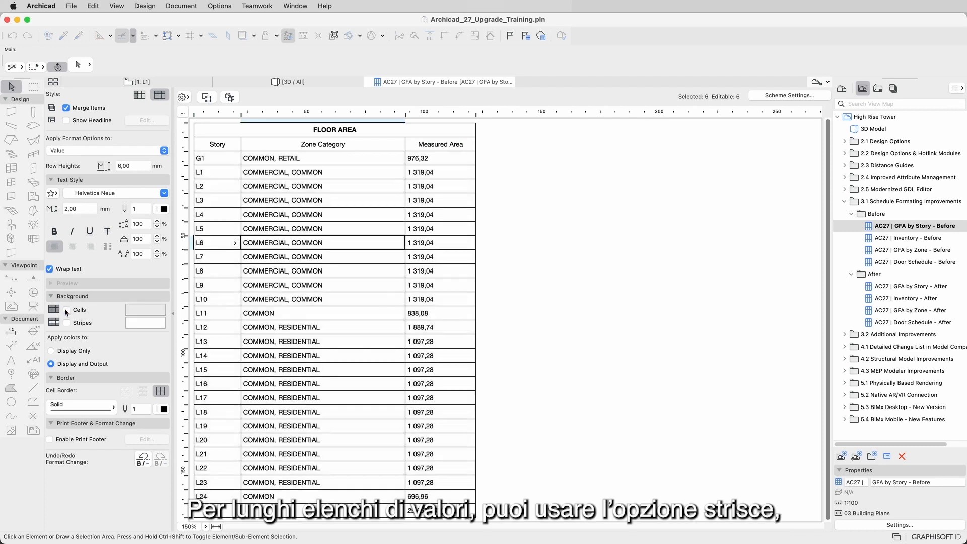
# Turn on background row stripes and set the stripe colour to grey.
pyautogui.click(67, 323)
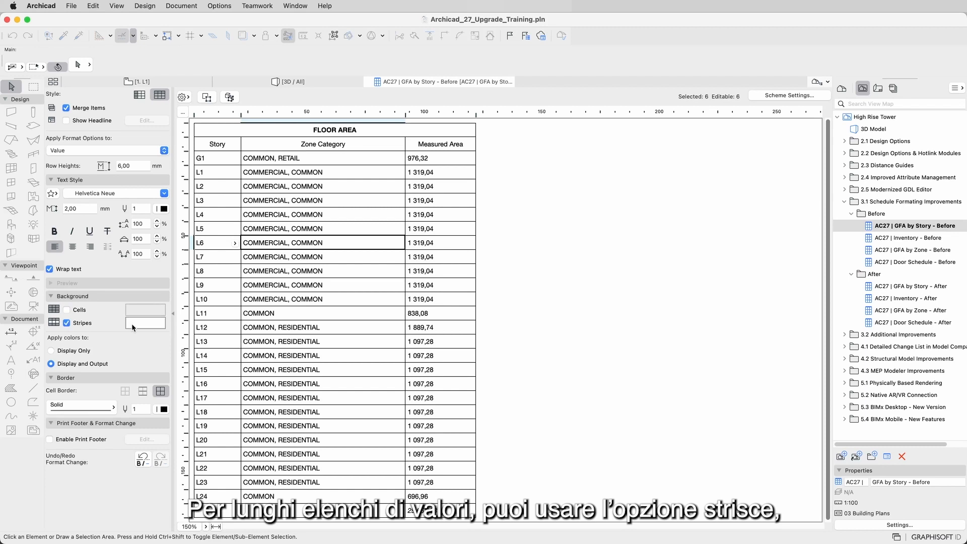
pyautogui.click(145, 323)
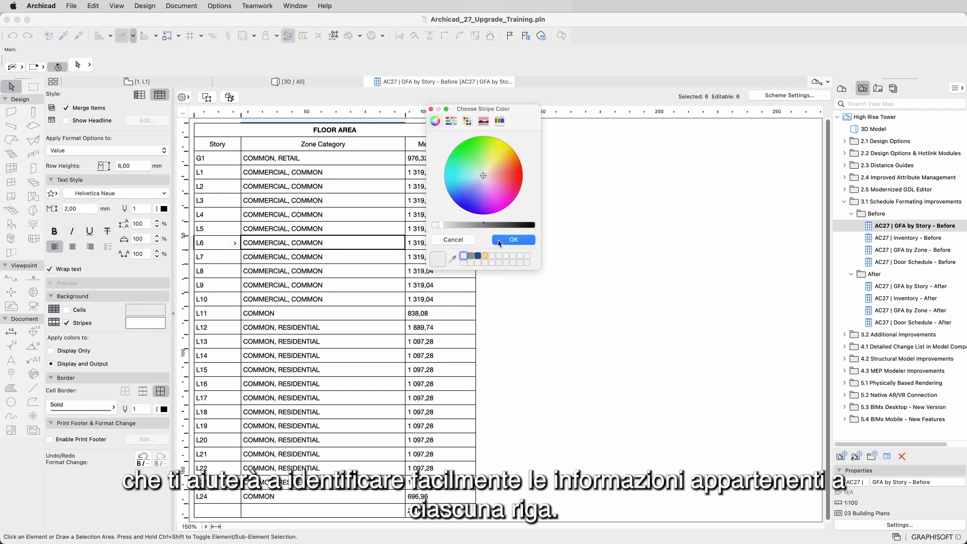
pyautogui.click(513, 239)
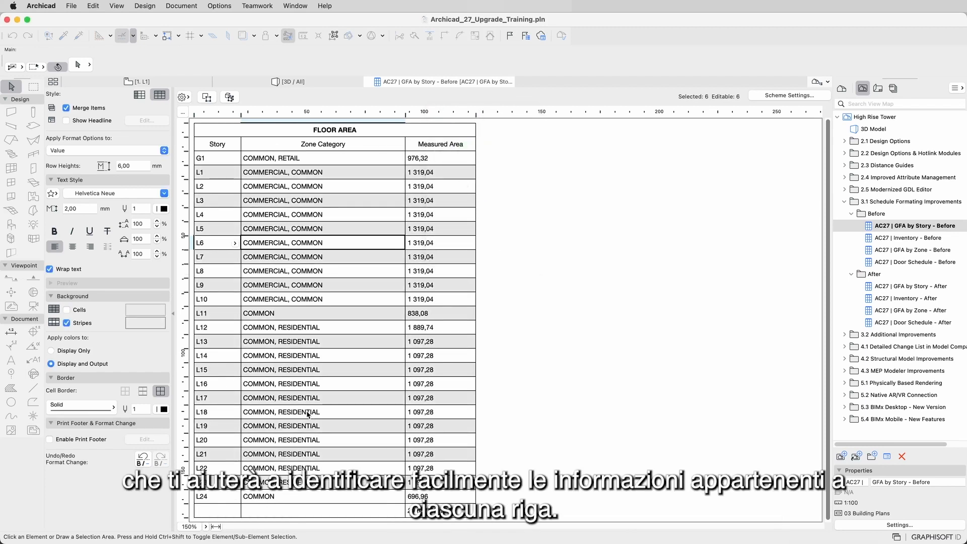
pyautogui.moveTo(467, 175)
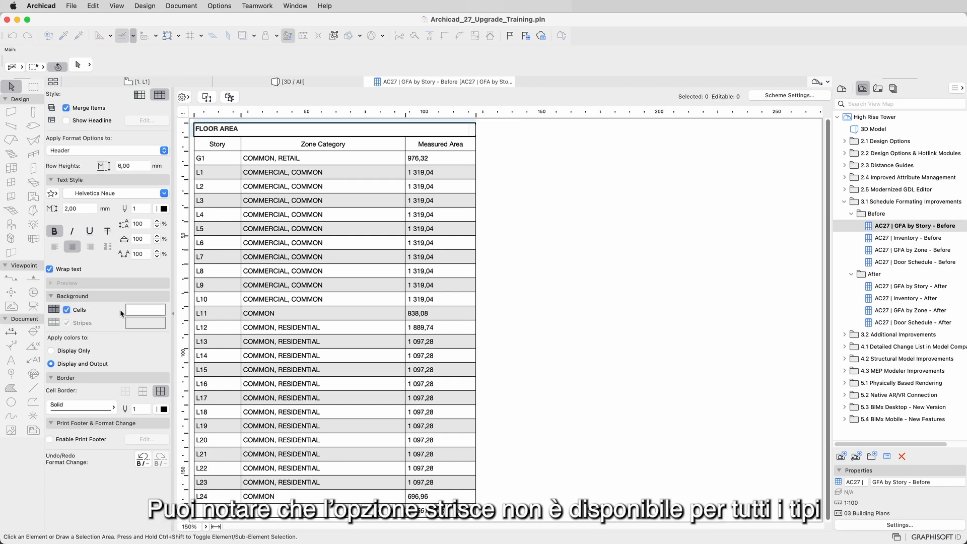
# Fill the header cells dark blue and the grand total row yellow.
pyautogui.click(144, 310)
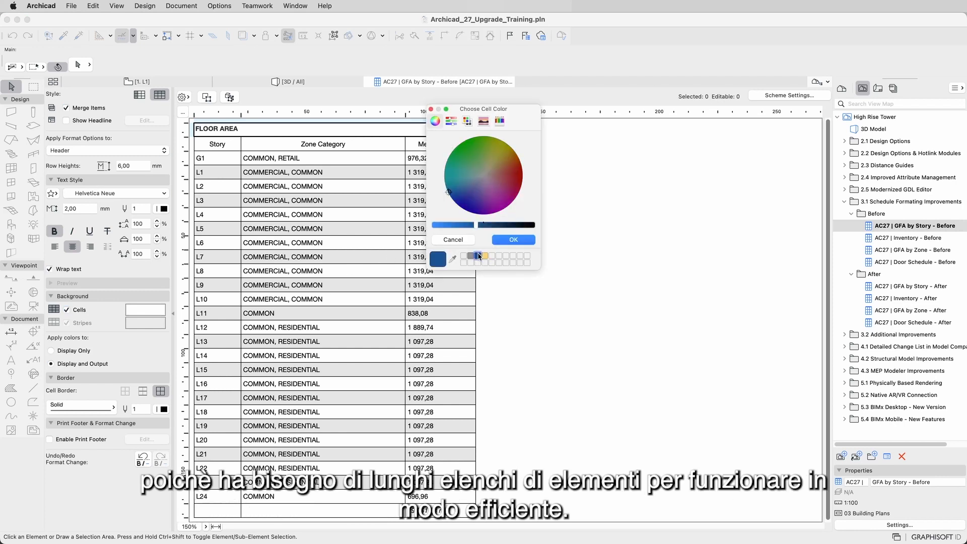
pyautogui.click(513, 239)
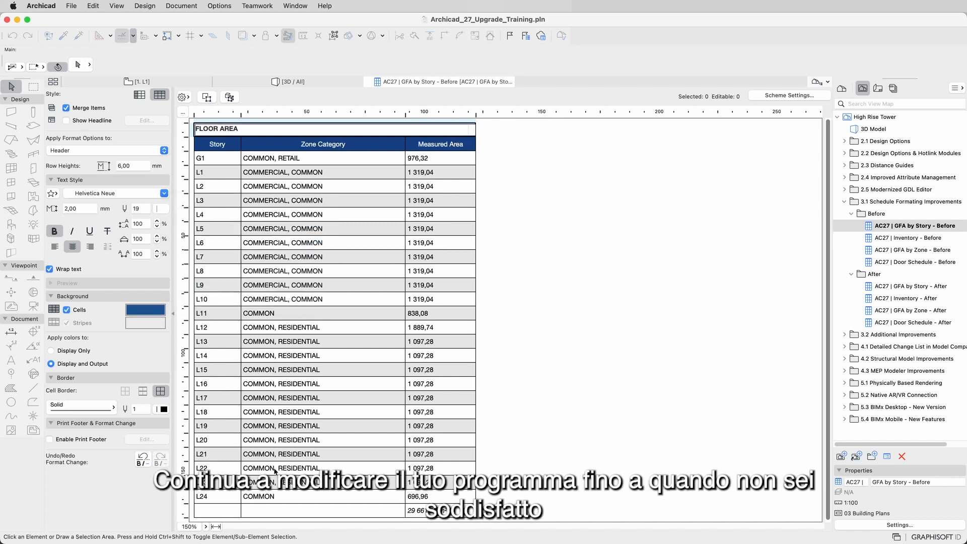
pyautogui.click(145, 308)
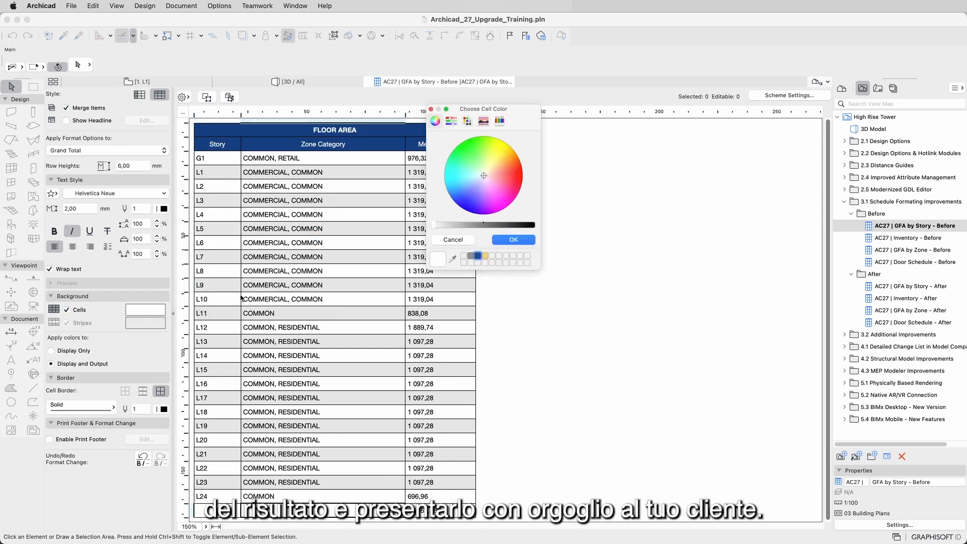
pyautogui.click(513, 239)
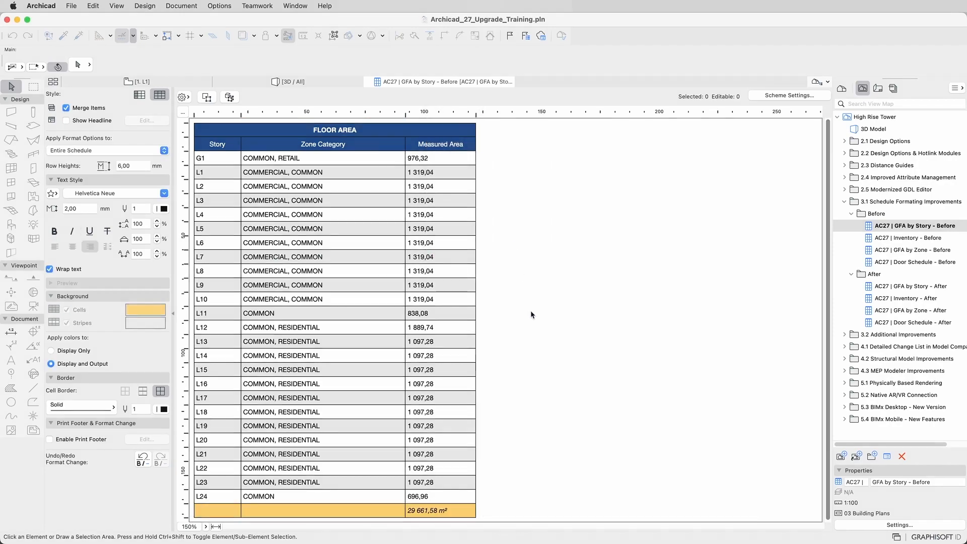